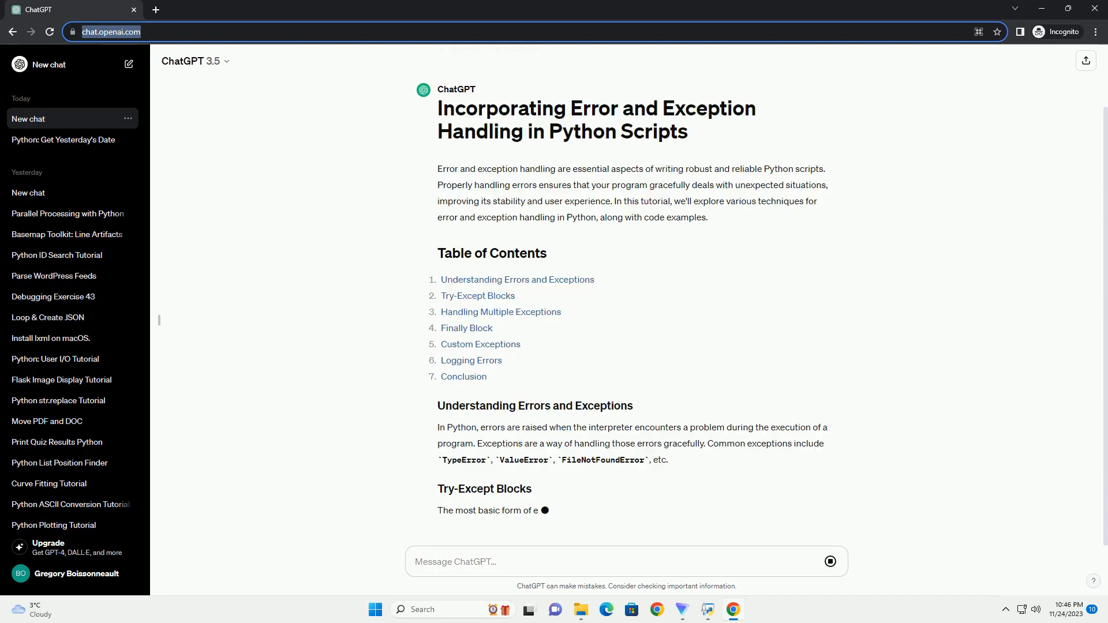
pyautogui.scroll(-3)
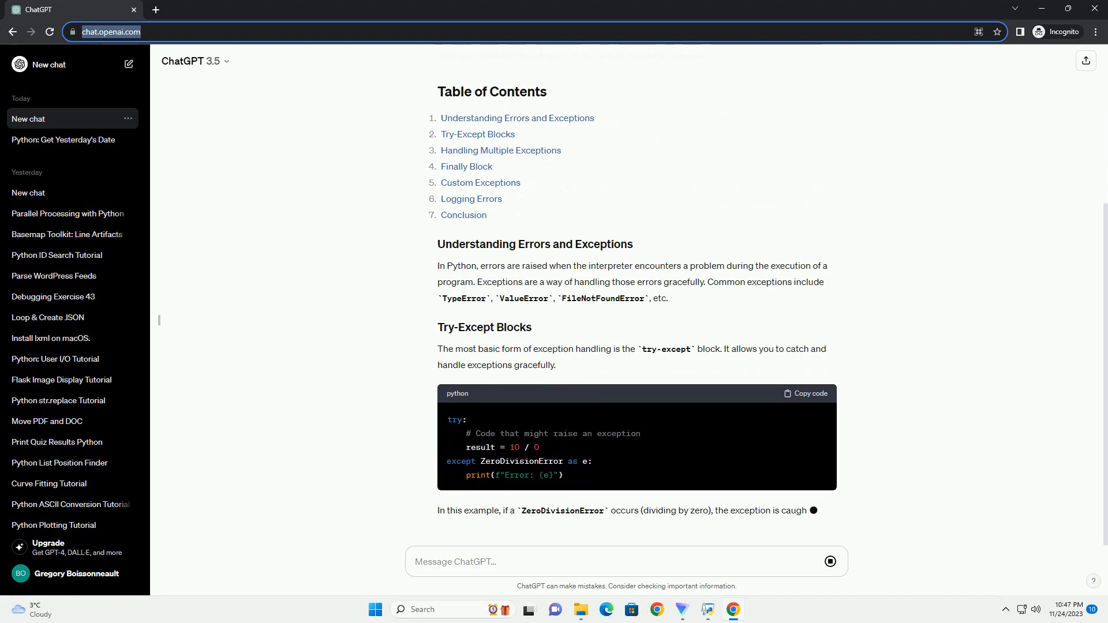
pyautogui.scroll(-3)
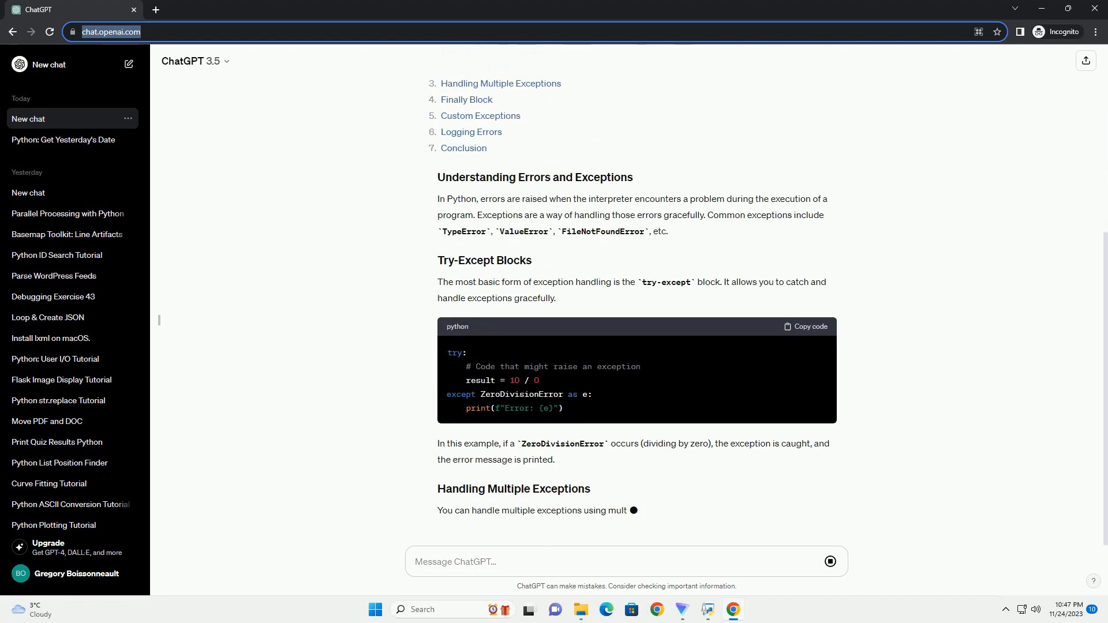
pyautogui.scroll(-3)
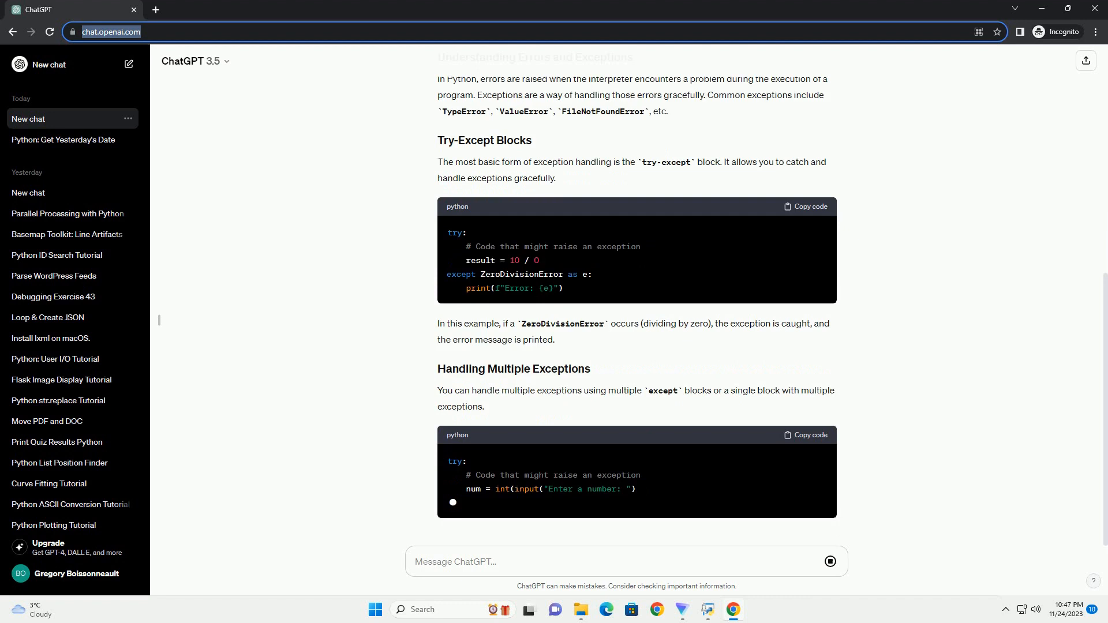
pyautogui.scroll(-3)
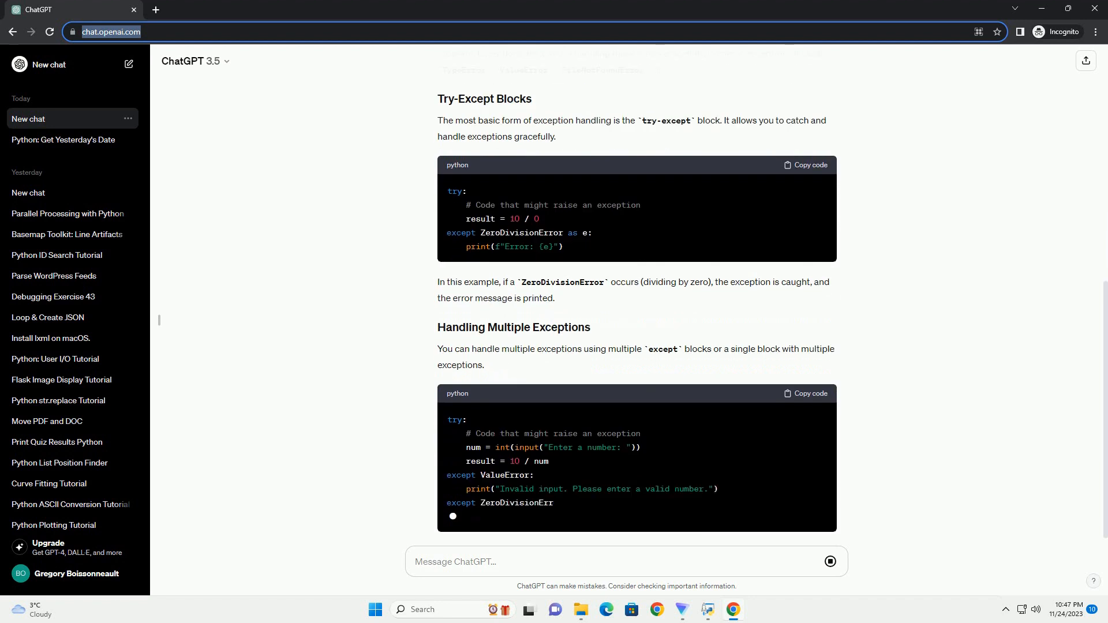
pyautogui.scroll(-3)
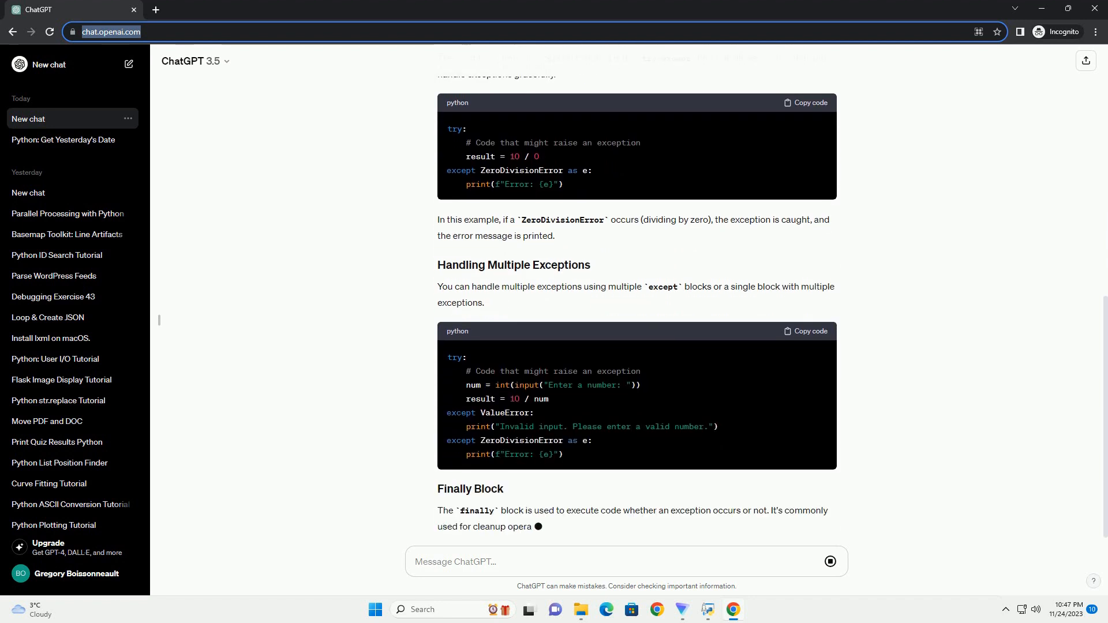
pyautogui.scroll(-3)
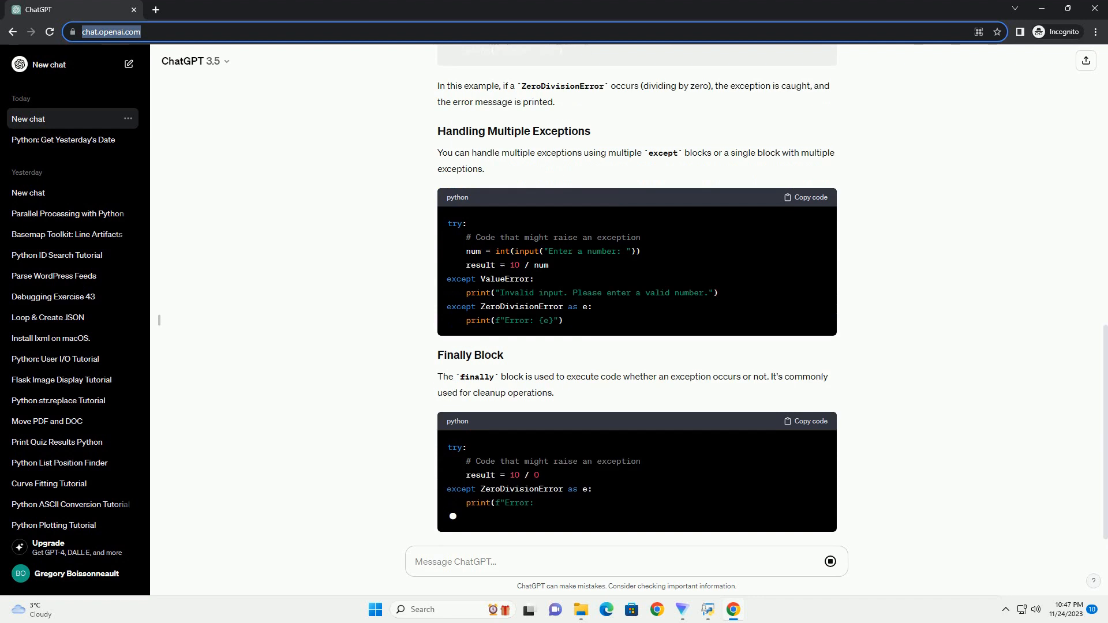
pyautogui.scroll(-3)
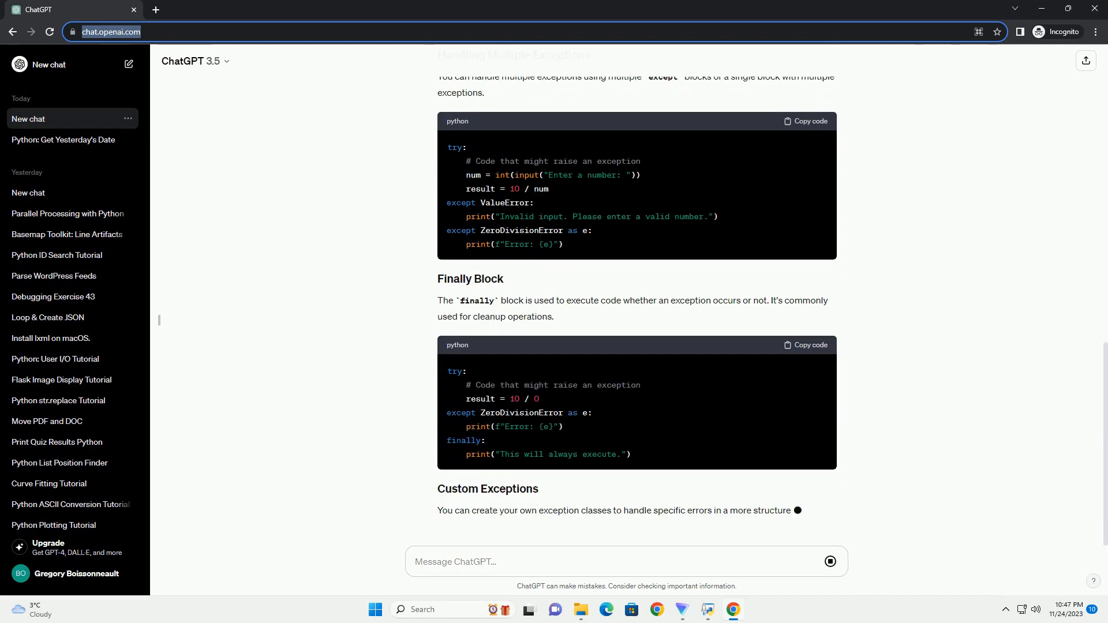
pyautogui.scroll(-3)
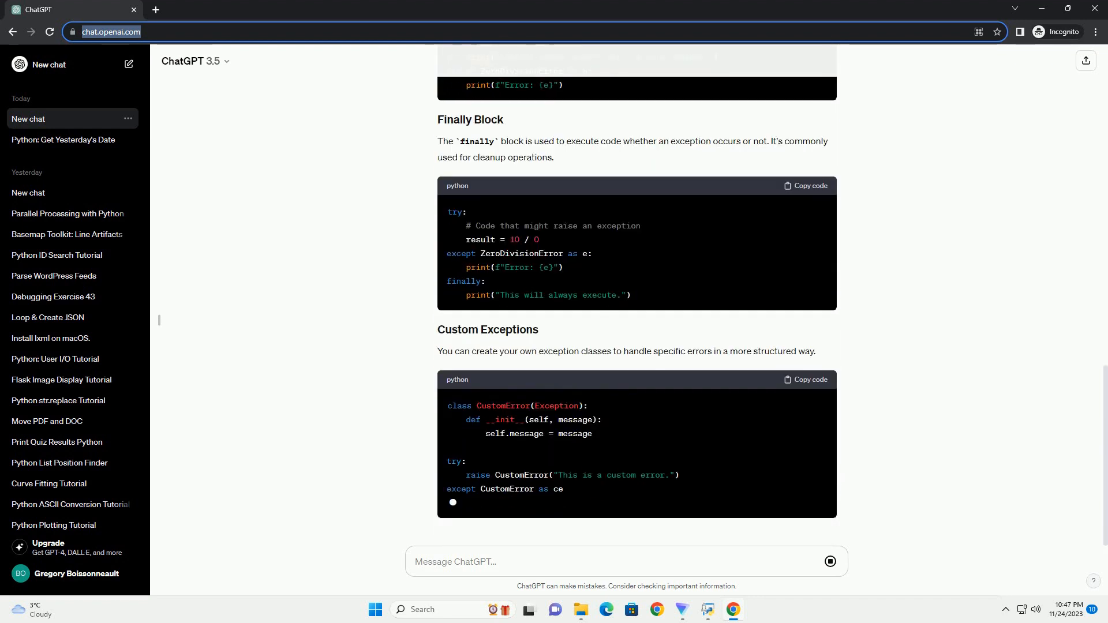
pyautogui.scroll(-3)
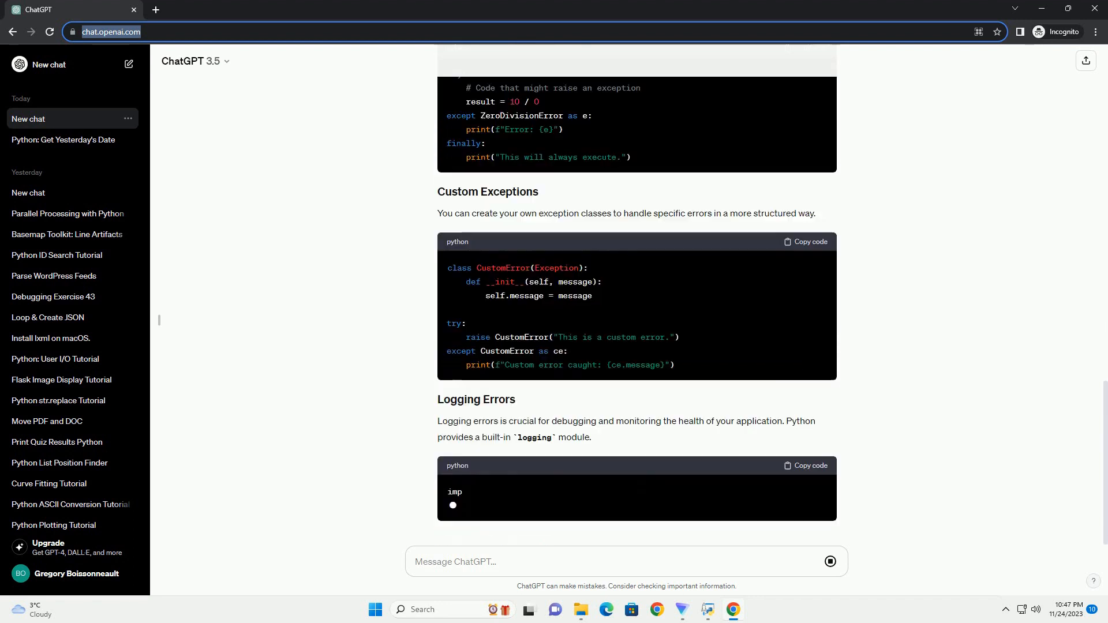
pyautogui.scroll(-3)
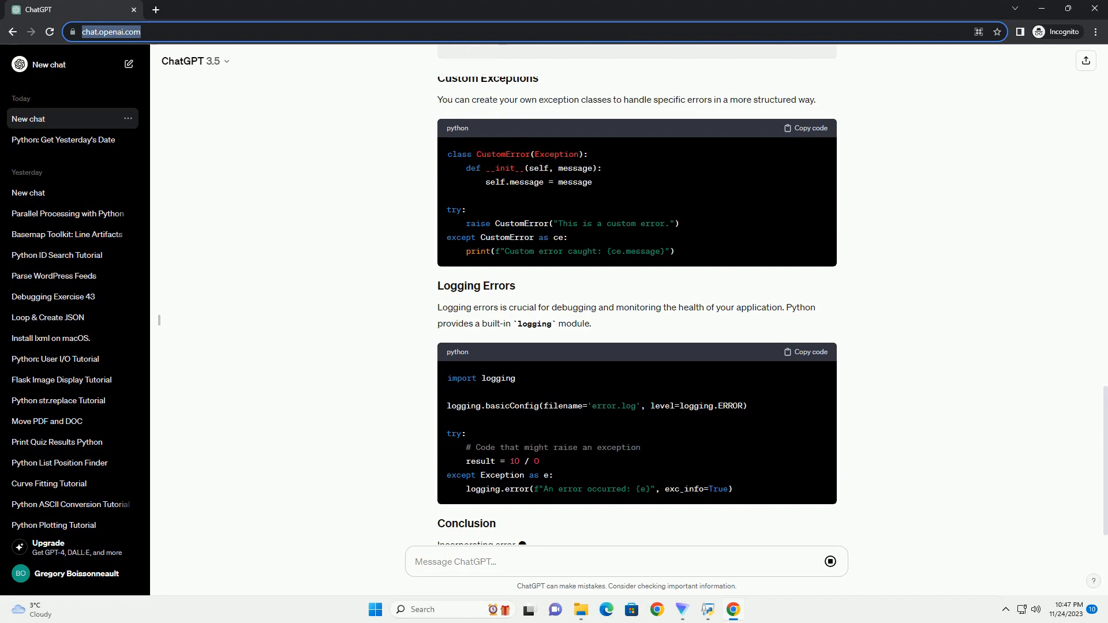
pyautogui.scroll(-3)
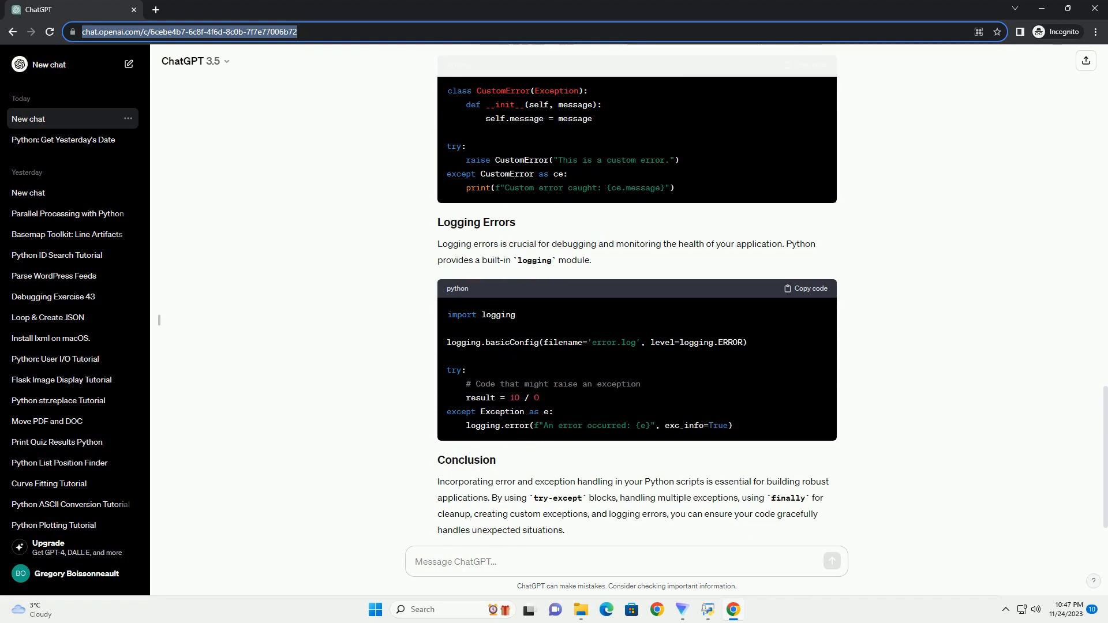
pyautogui.scroll(-3)
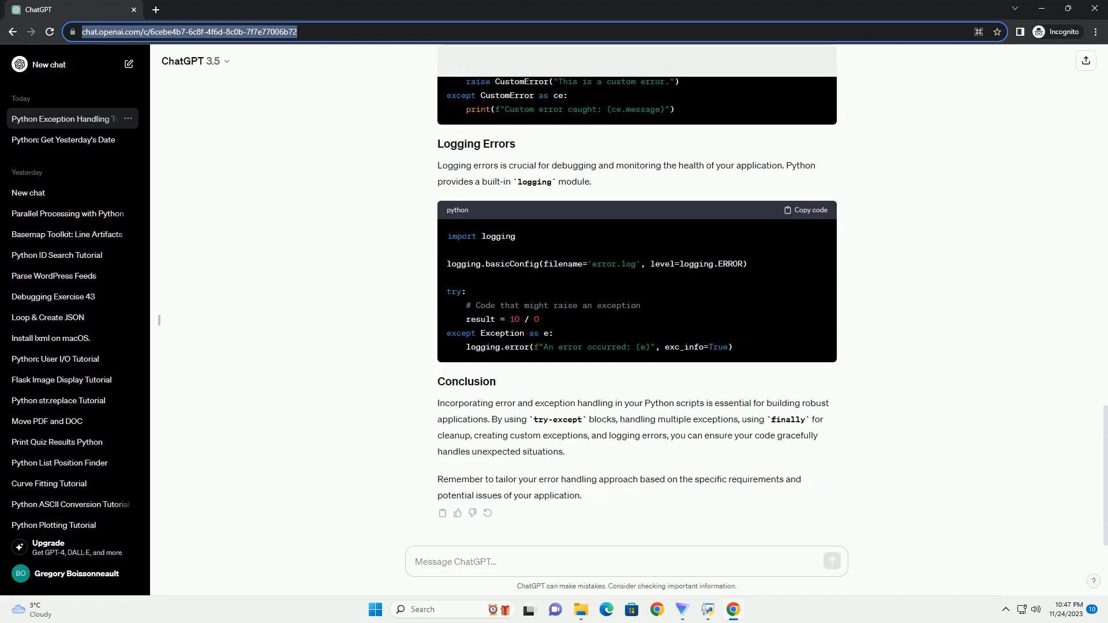